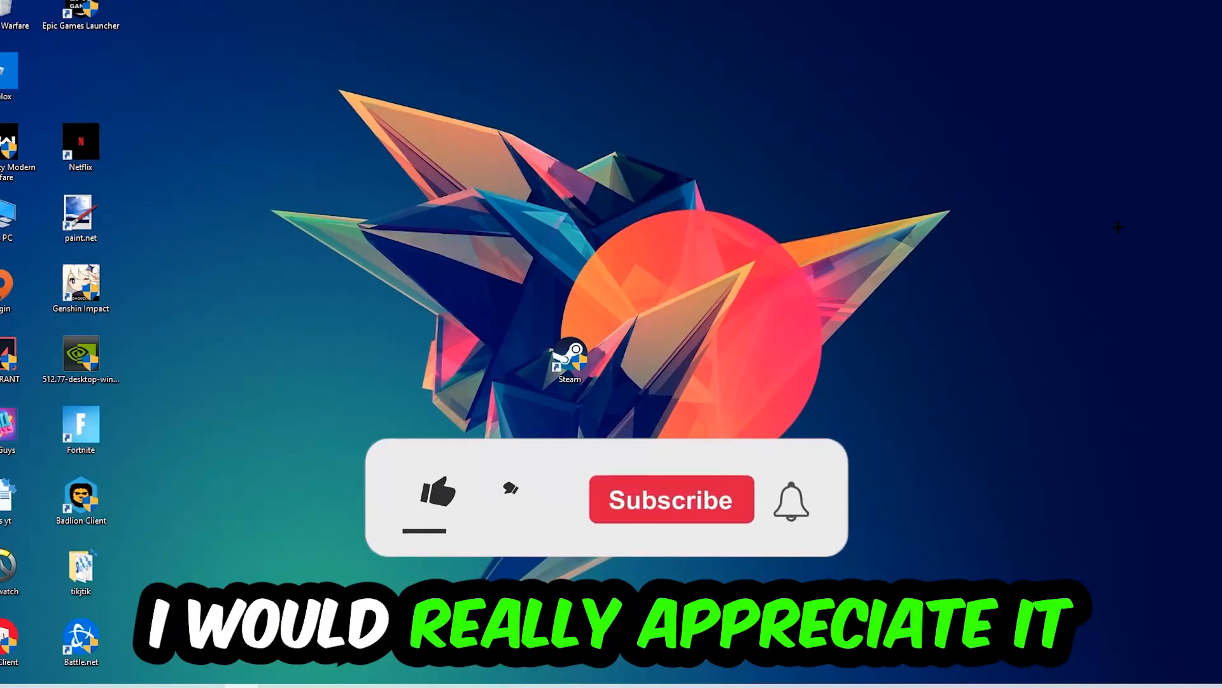
Launch cmd from Run, maximize it and run ipconfig /flushdns to clear the DNS cache
click(437, 496)
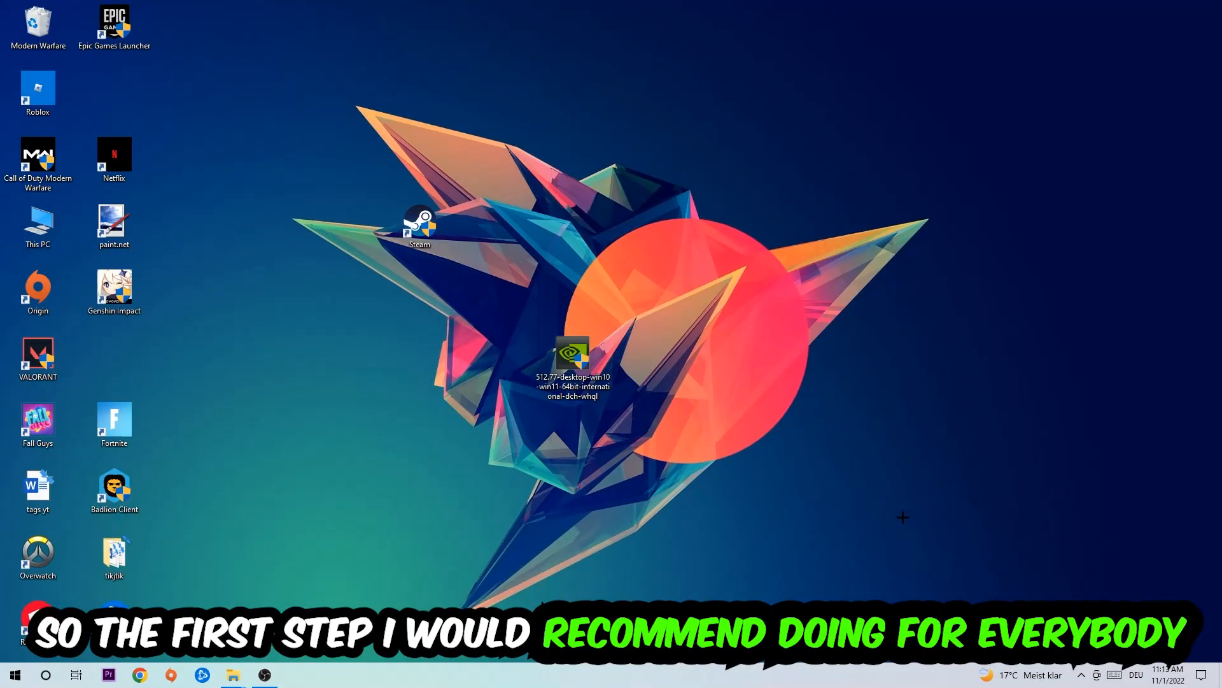
key(win+r)
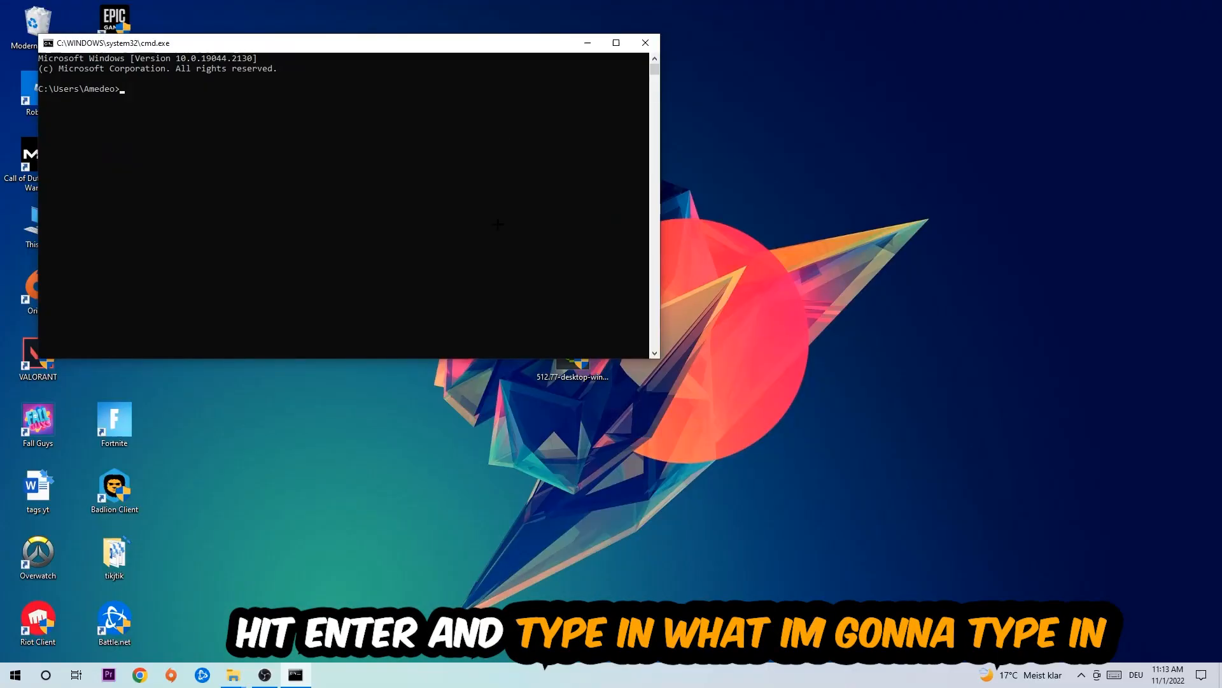
click(615, 43)
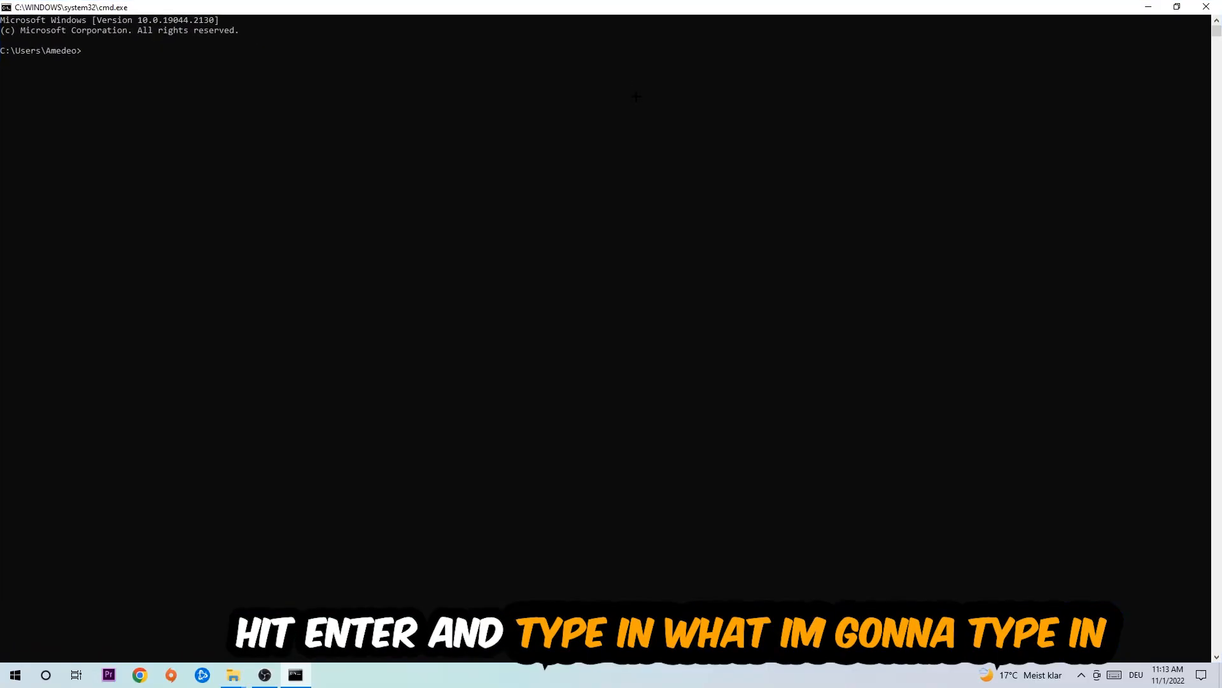
text(ip)
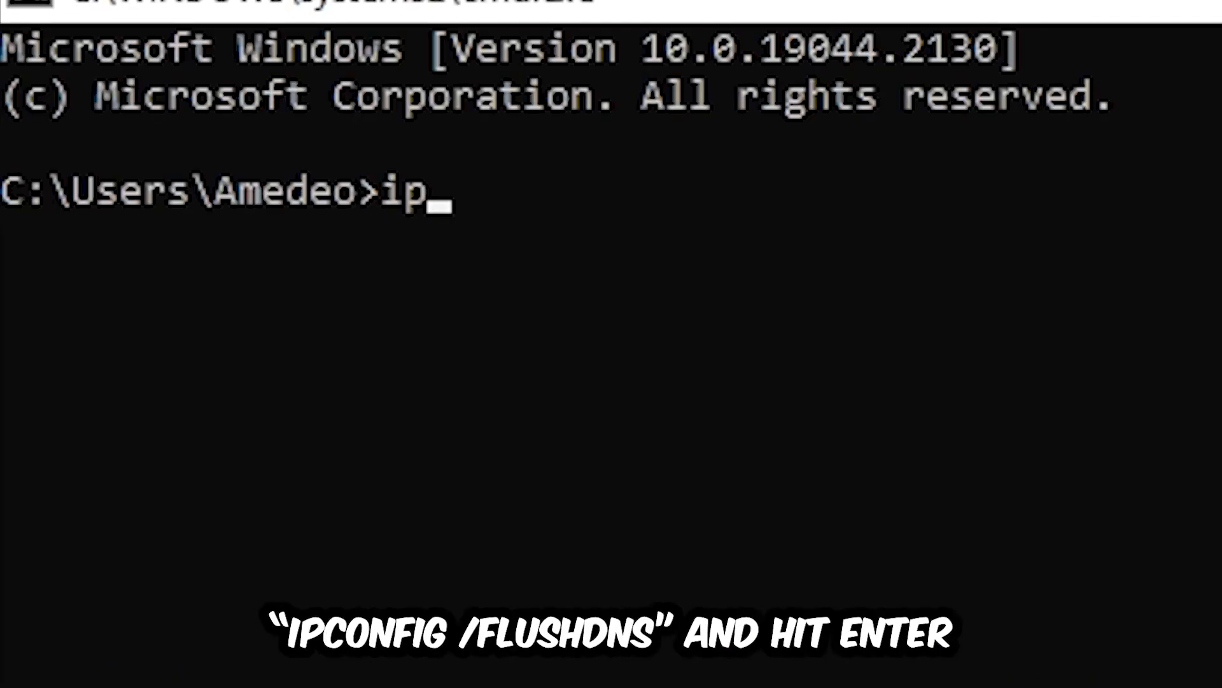
text(config)
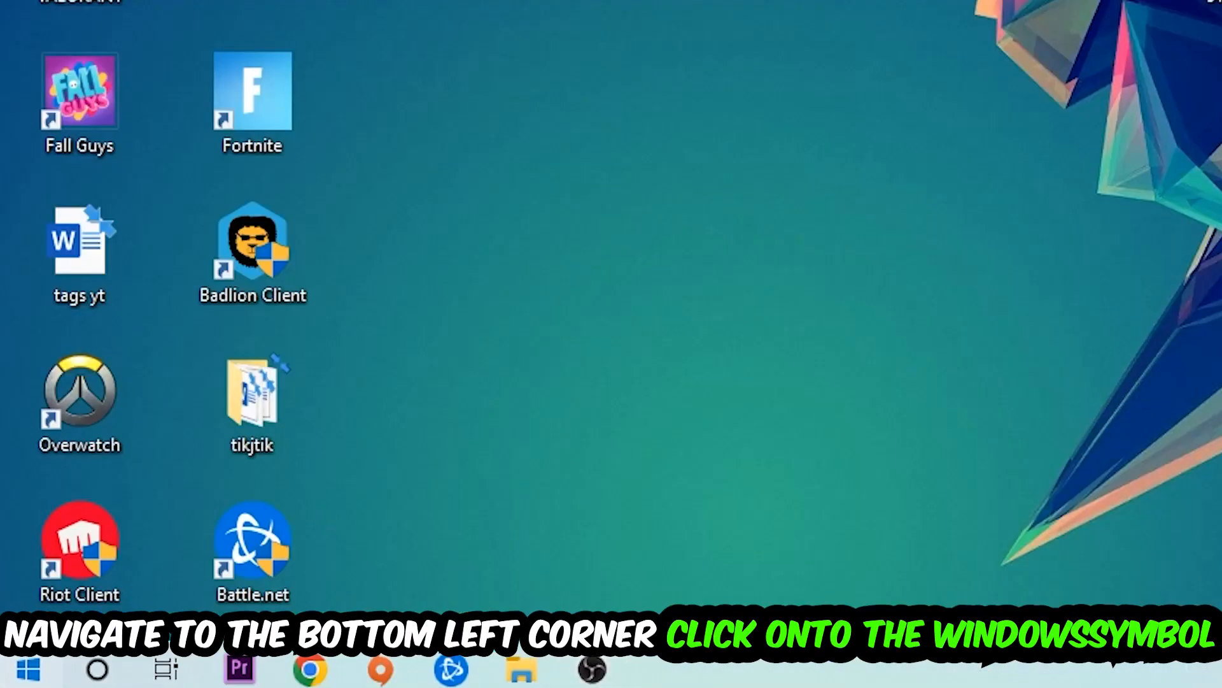
Reach Network & Internet in Settings and launch the Network and Sharing Center
click(15, 671)
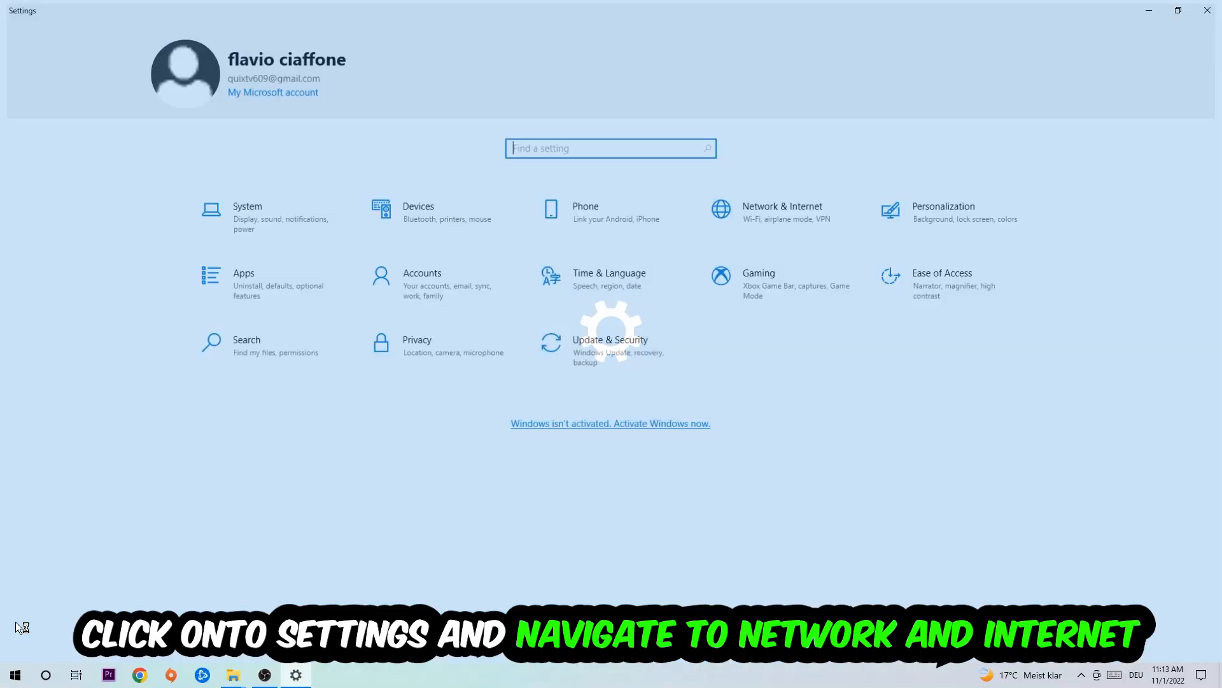
click(782, 210)
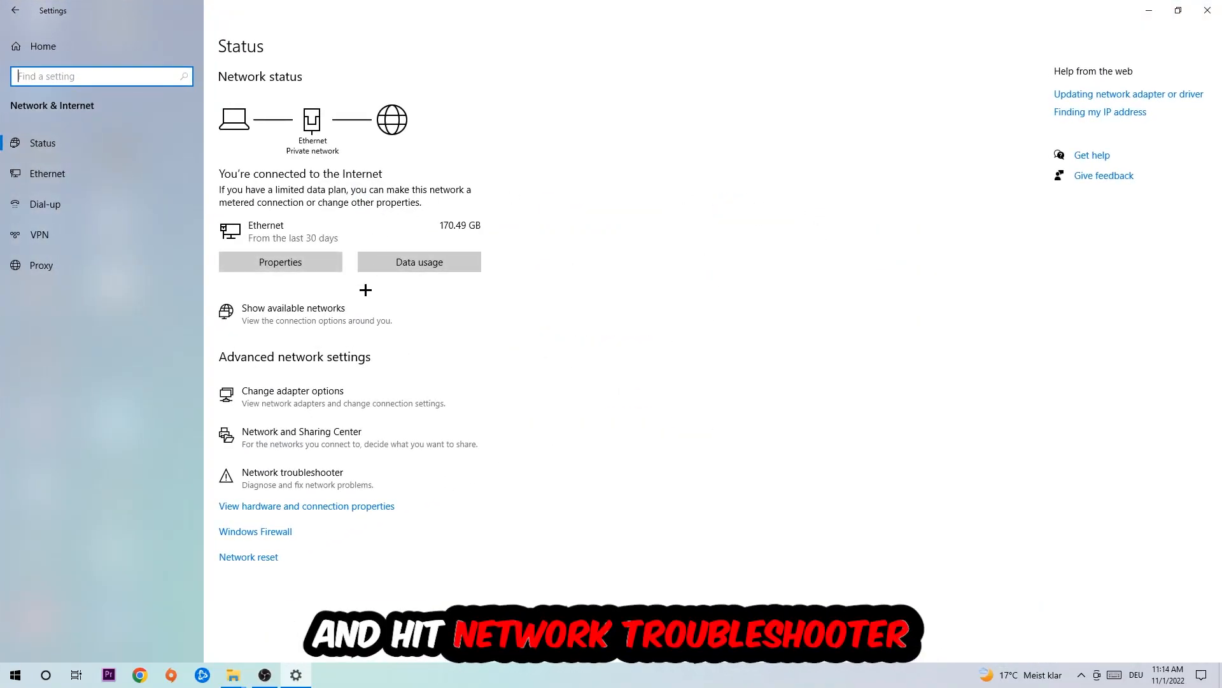
mouse_move(322, 478)
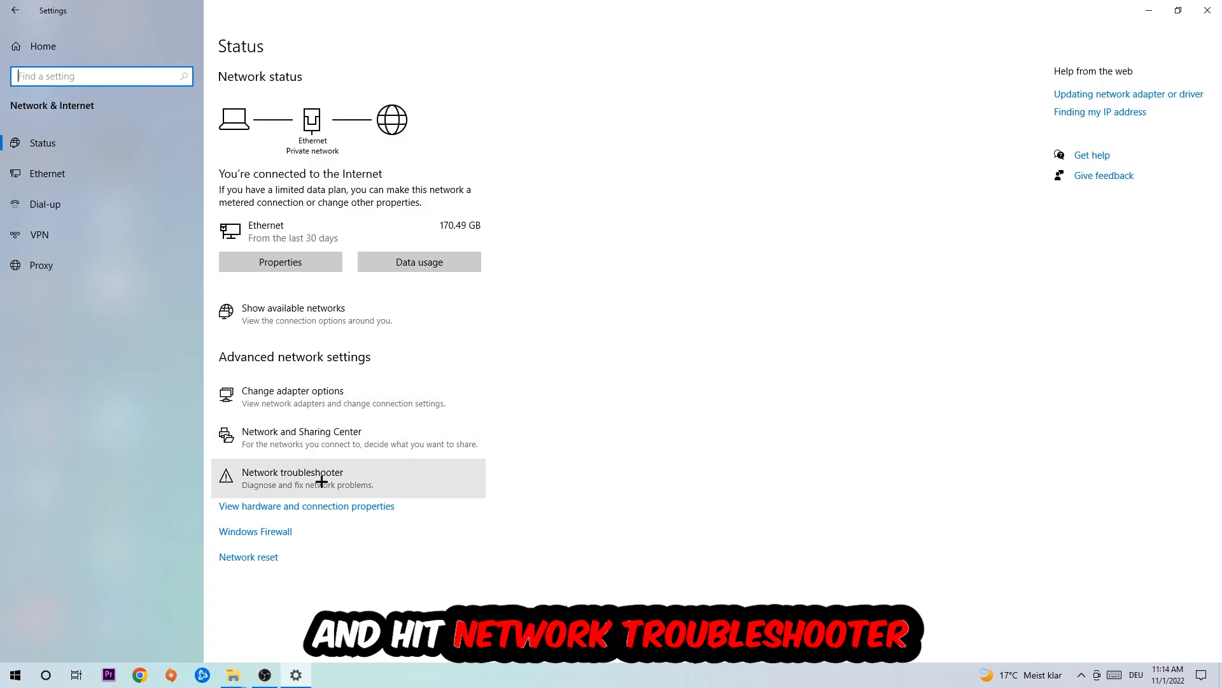
mouse_move(336, 480)
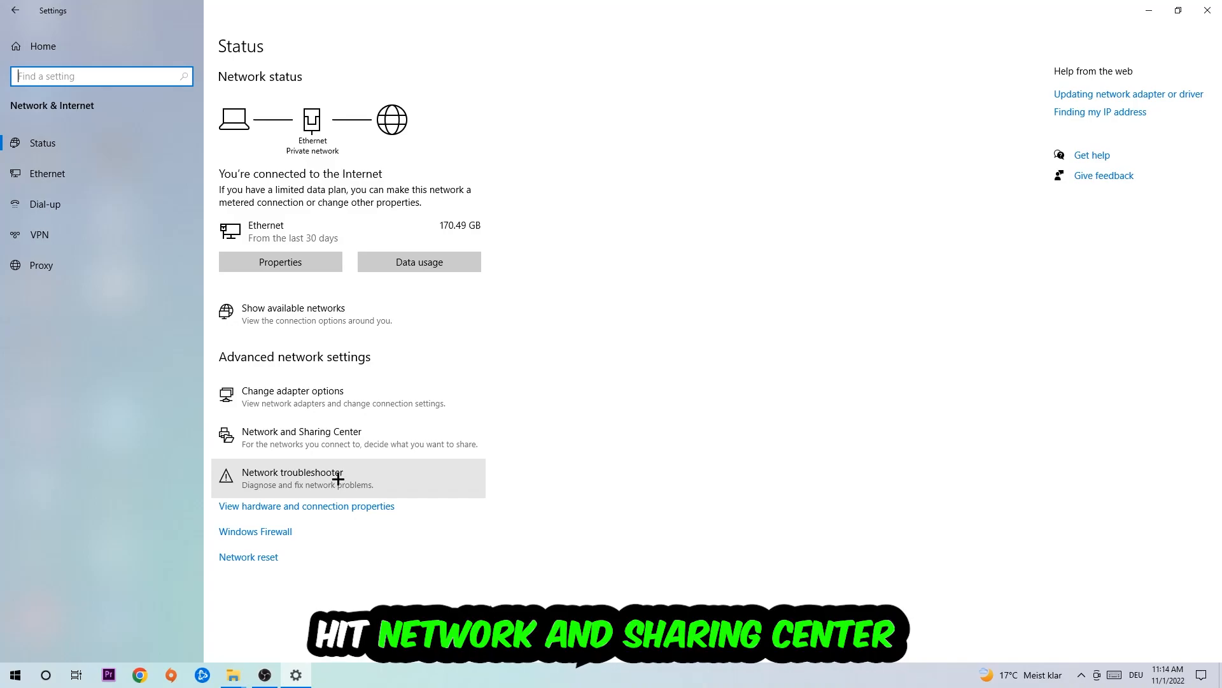
click(300, 432)
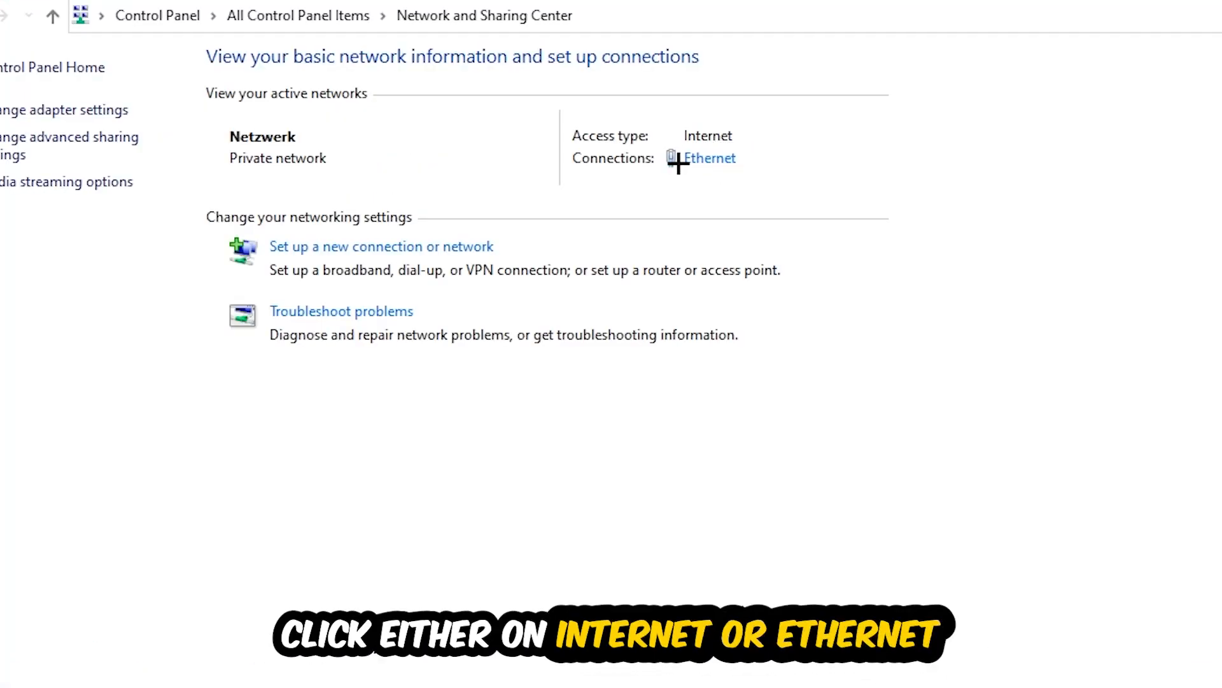
mouse_move(731, 144)
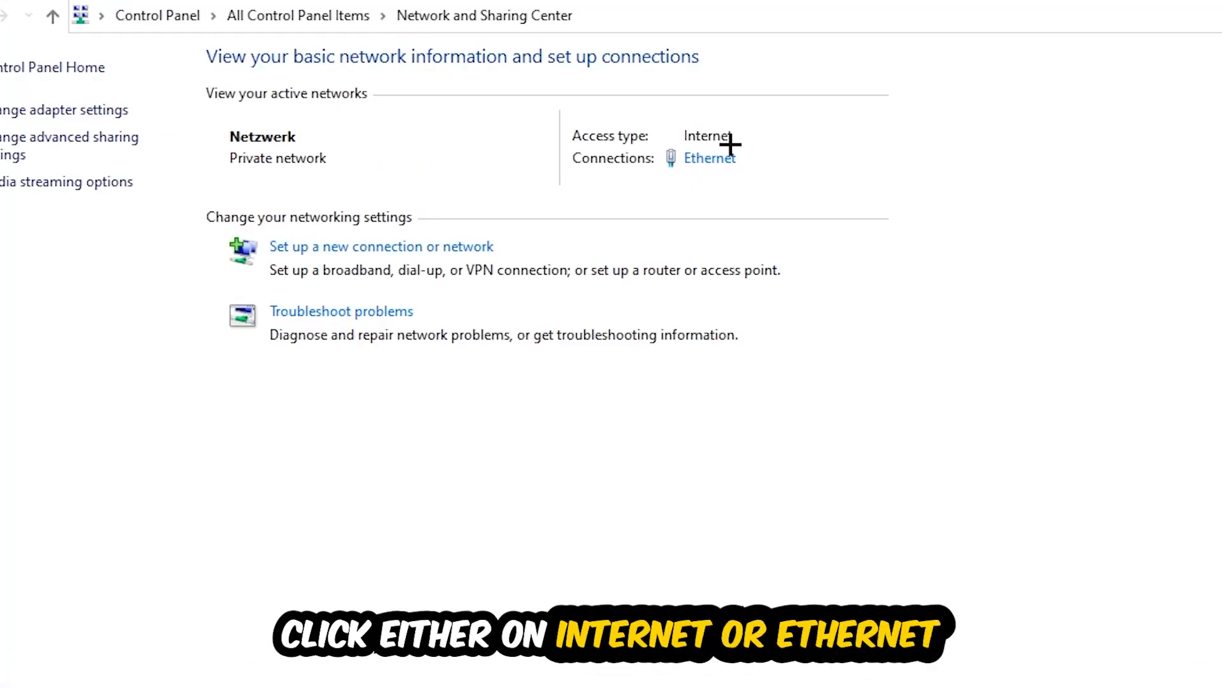
mouse_move(709, 158)
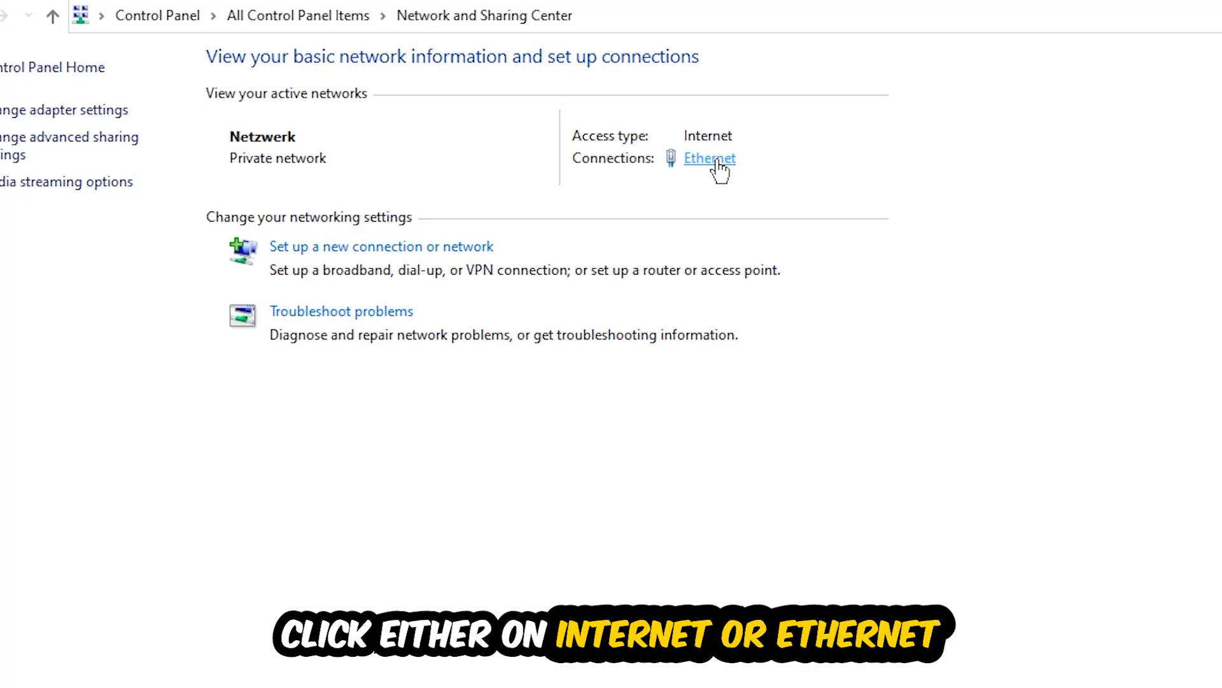
Show the Ethernet connection's status and bring up its Properties window
click(709, 158)
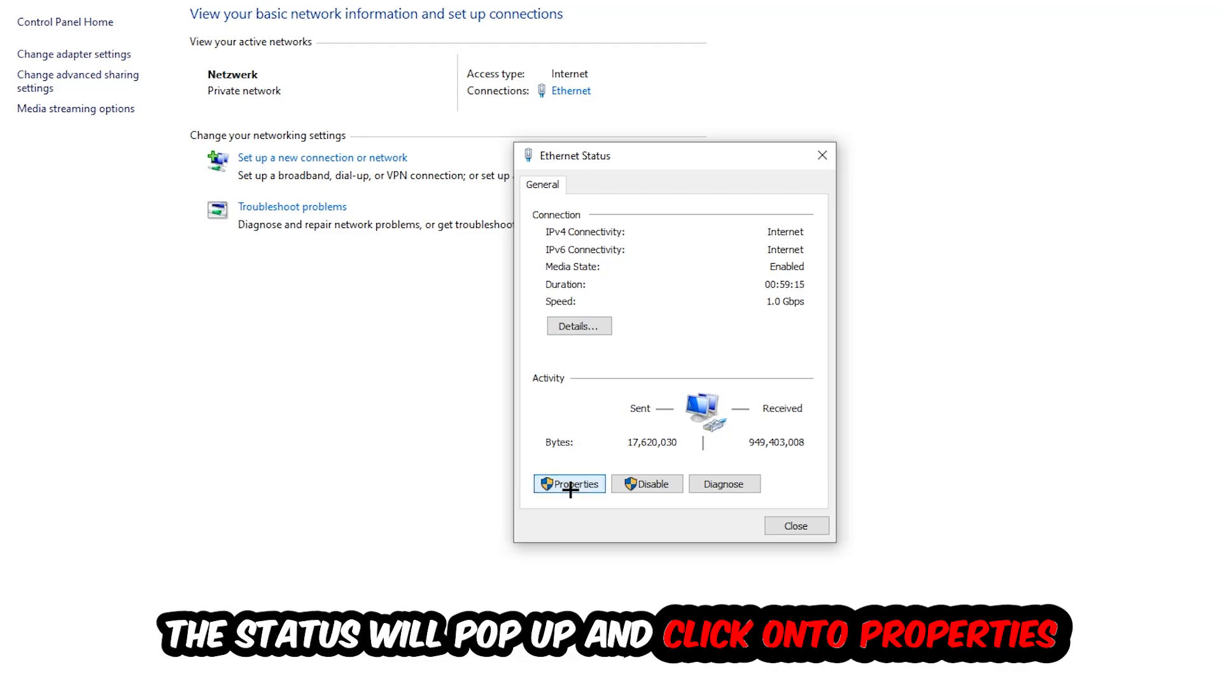
click(570, 484)
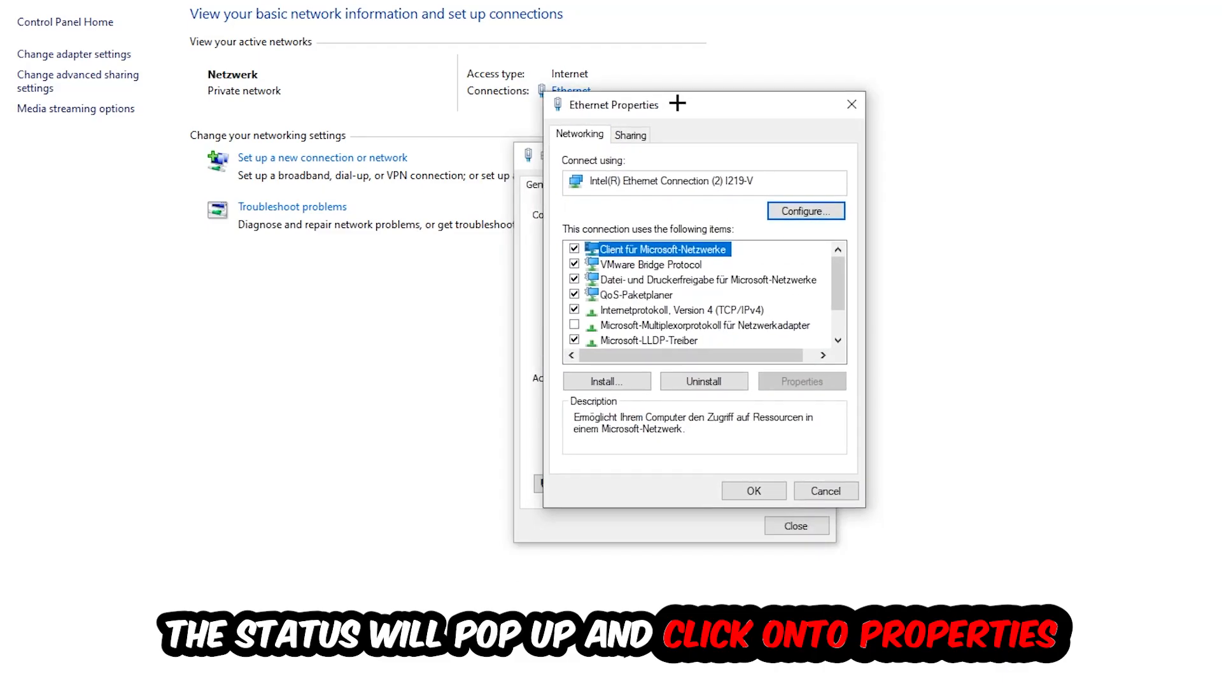
mouse_move(647, 315)
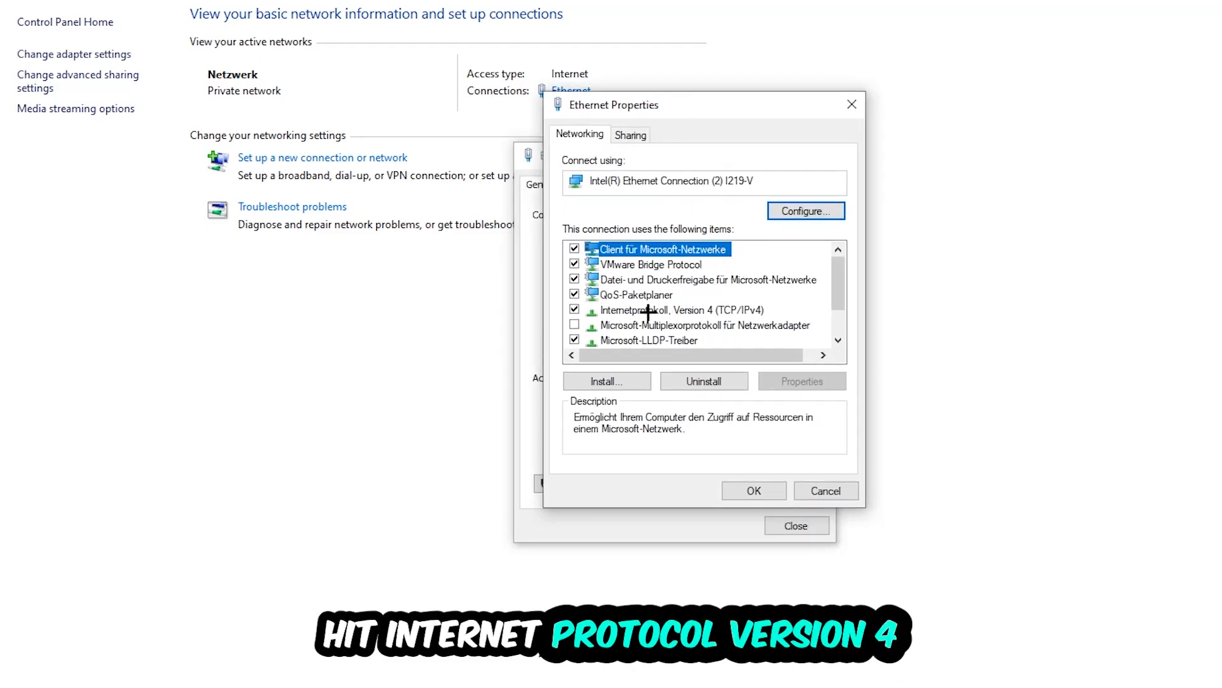
In IPv4 properties, switch to manually specified Google DNS server addresses and confirm with OK
double_click(671, 310)
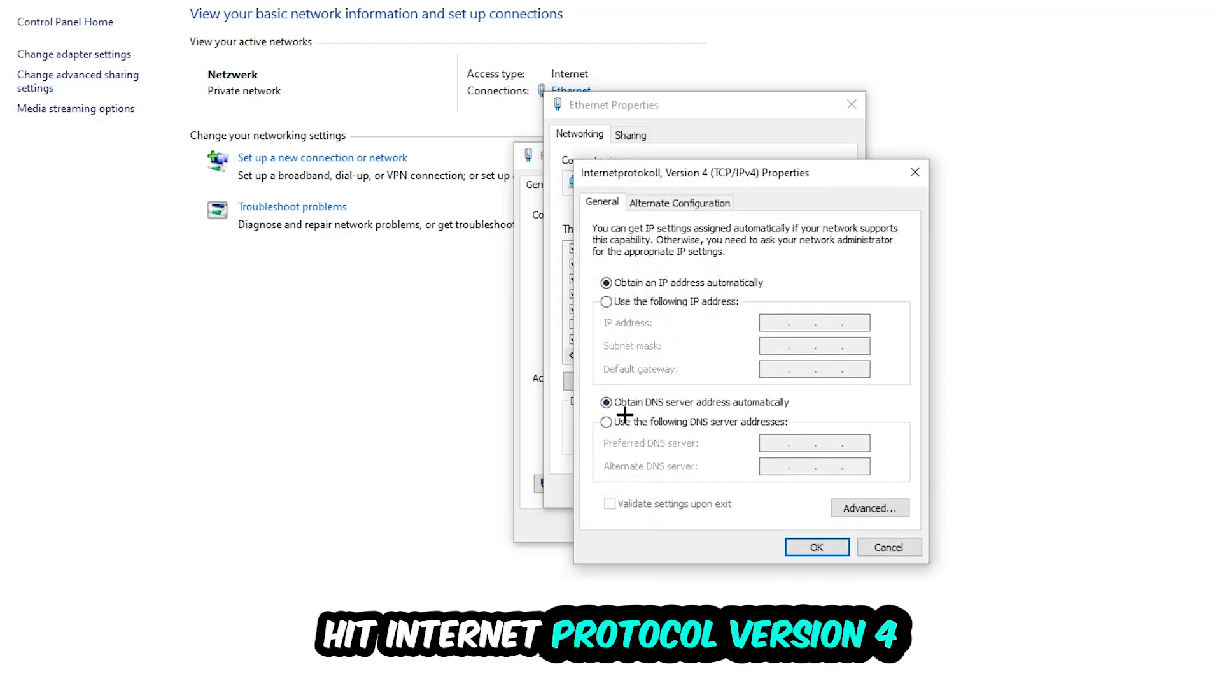
click(607, 421)
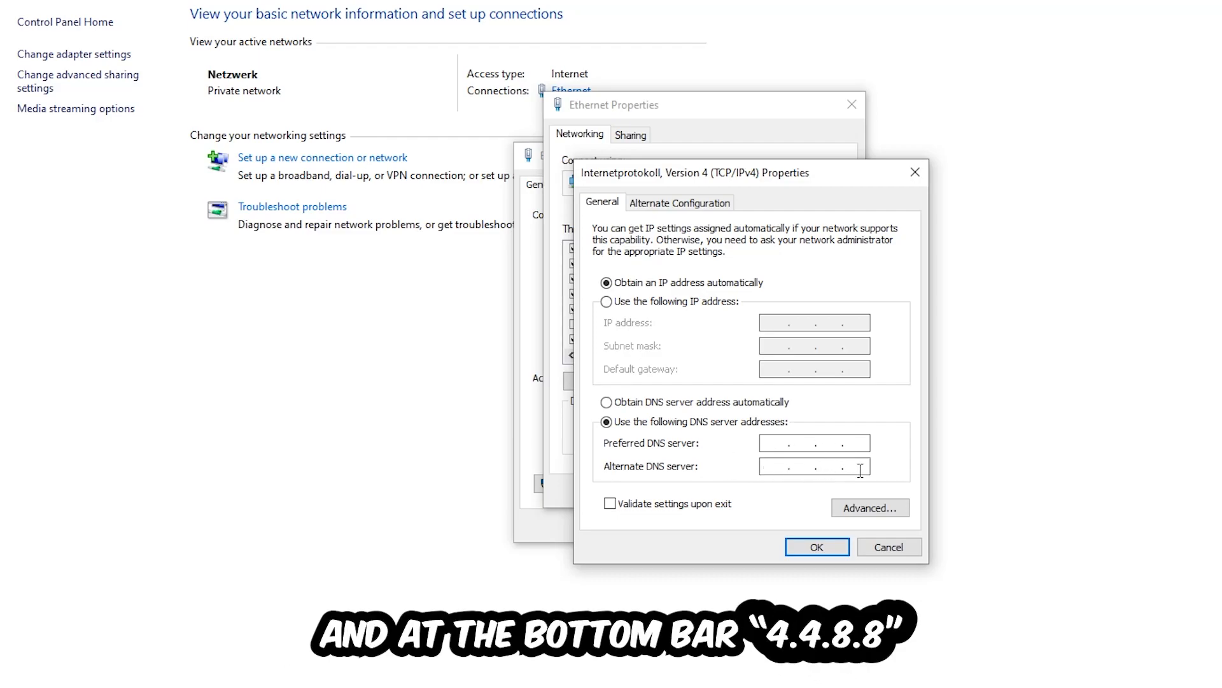
click(816, 547)
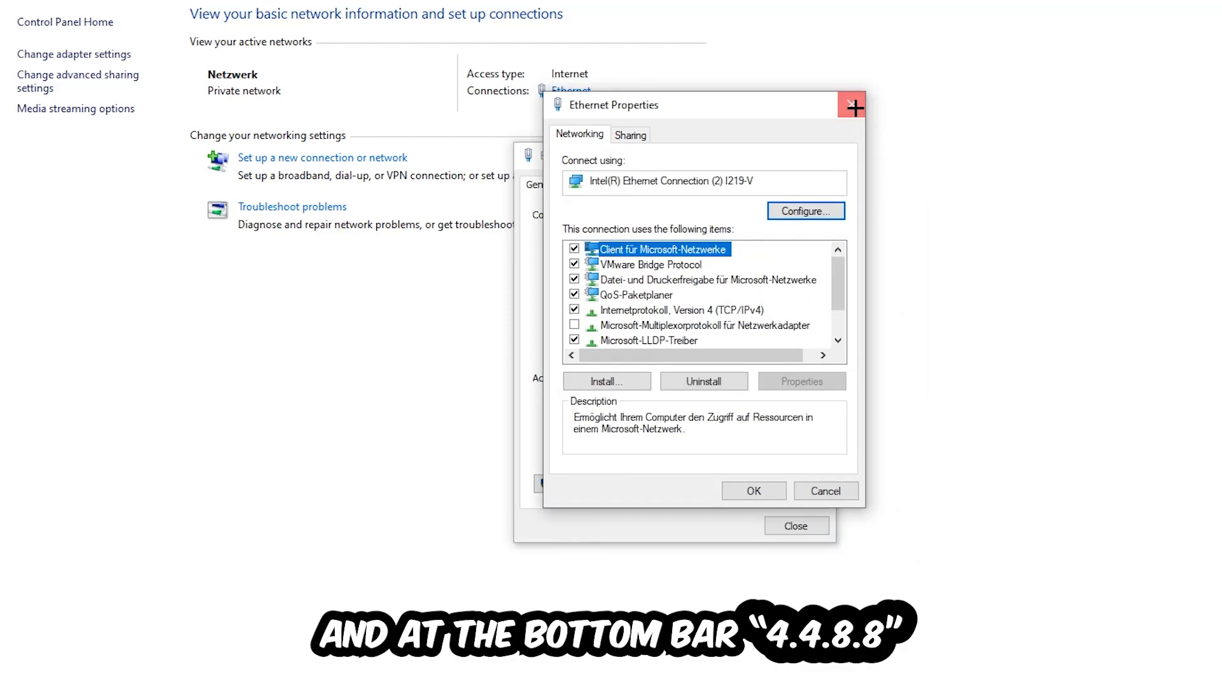